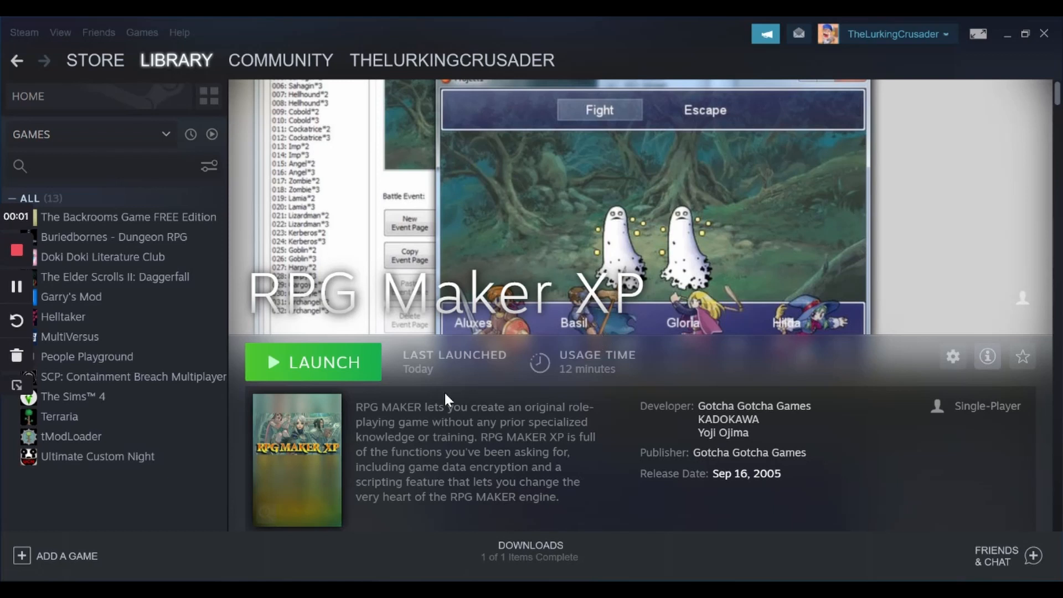
mouse_move(683, 278)
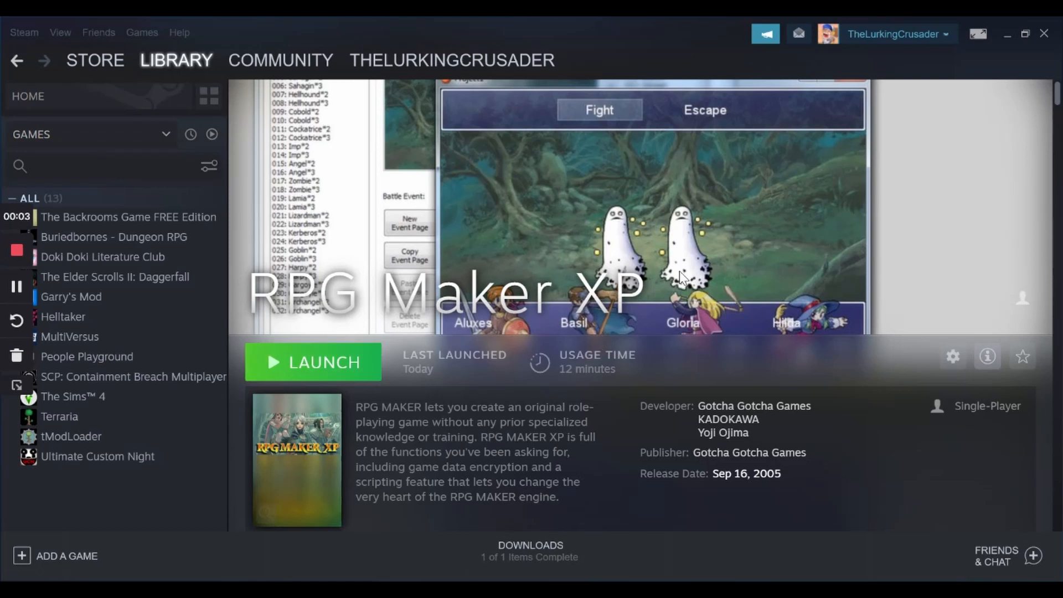
mouse_move(571, 327)
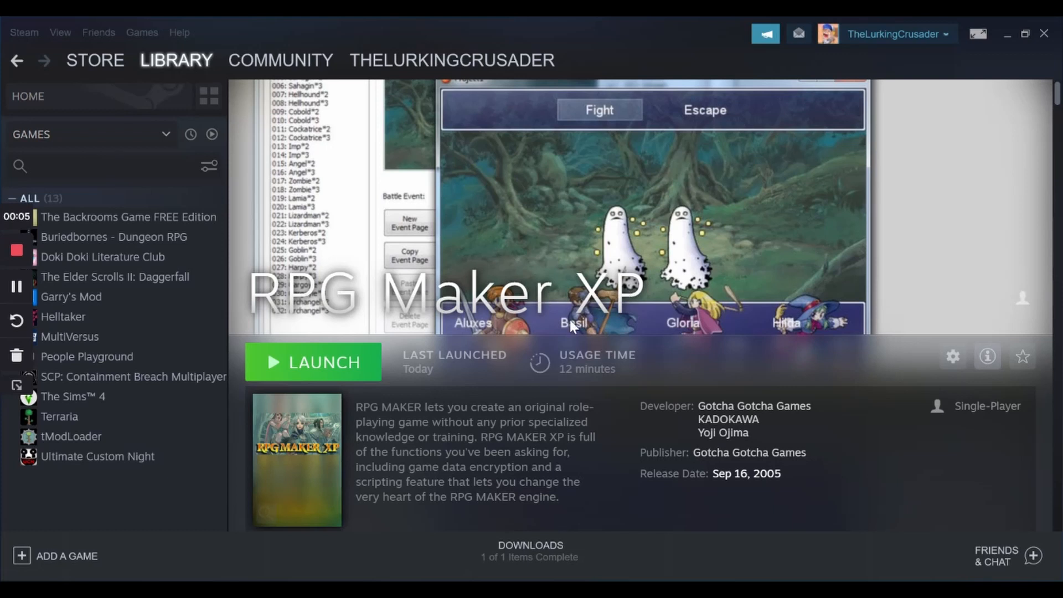
Launch RPG Maker XP from the library and dismiss the 1024×768 resolution error.
click(312, 362)
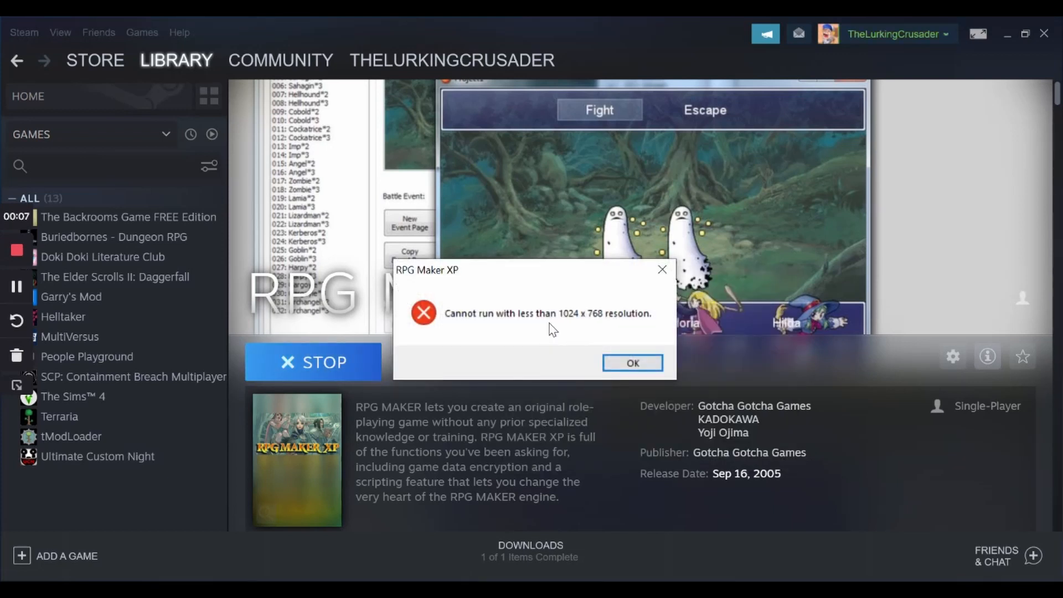
mouse_move(526, 337)
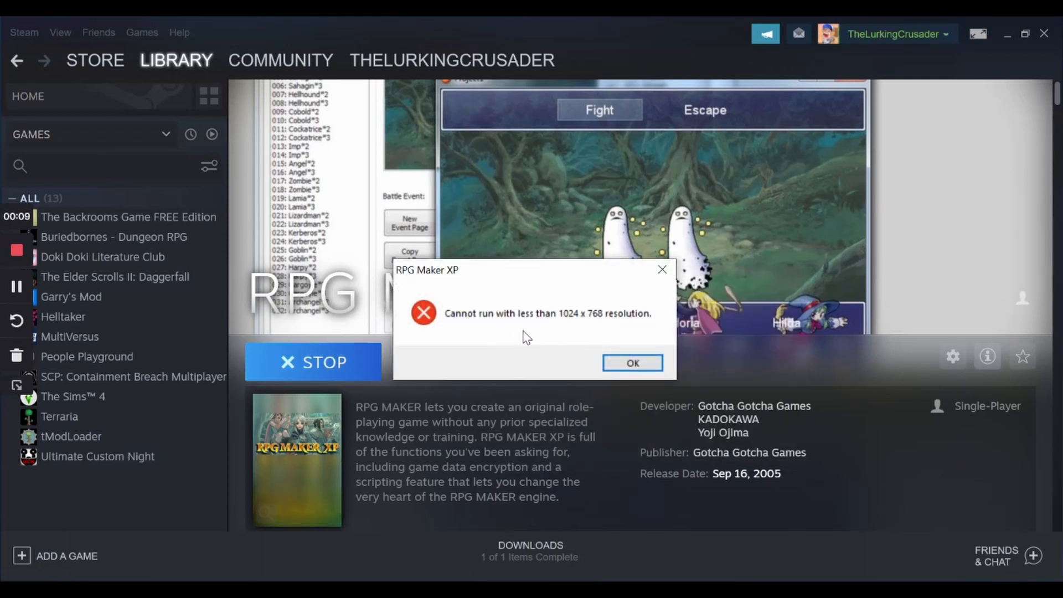
mouse_move(552, 335)
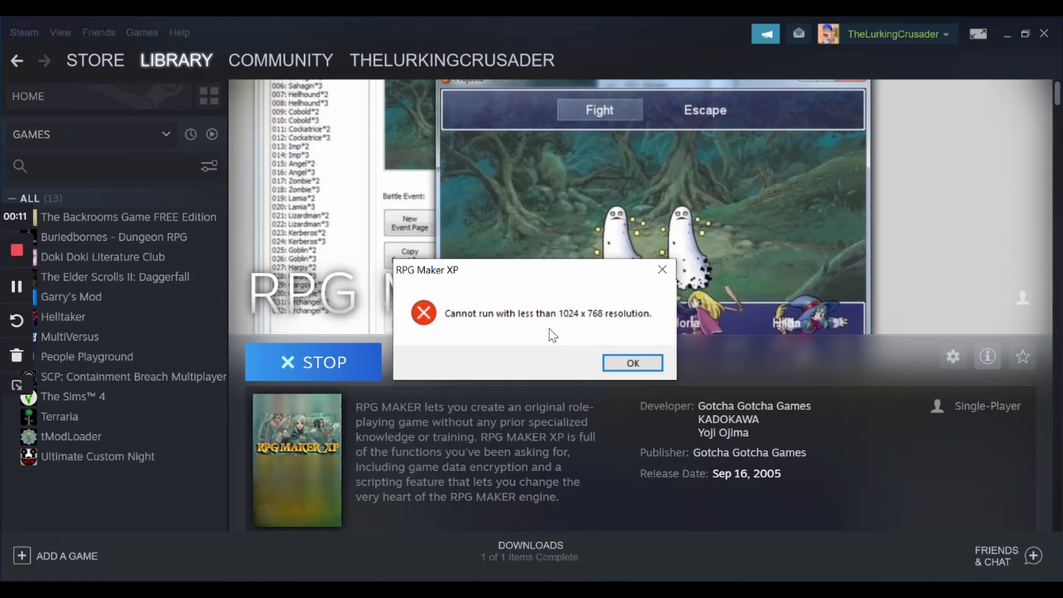
mouse_move(640, 354)
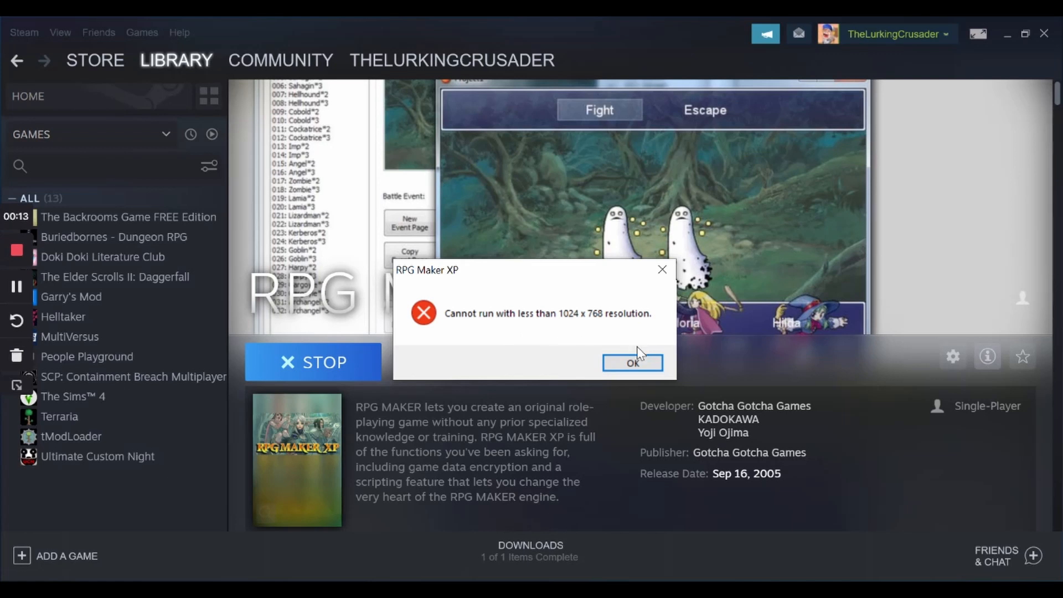
click(631, 362)
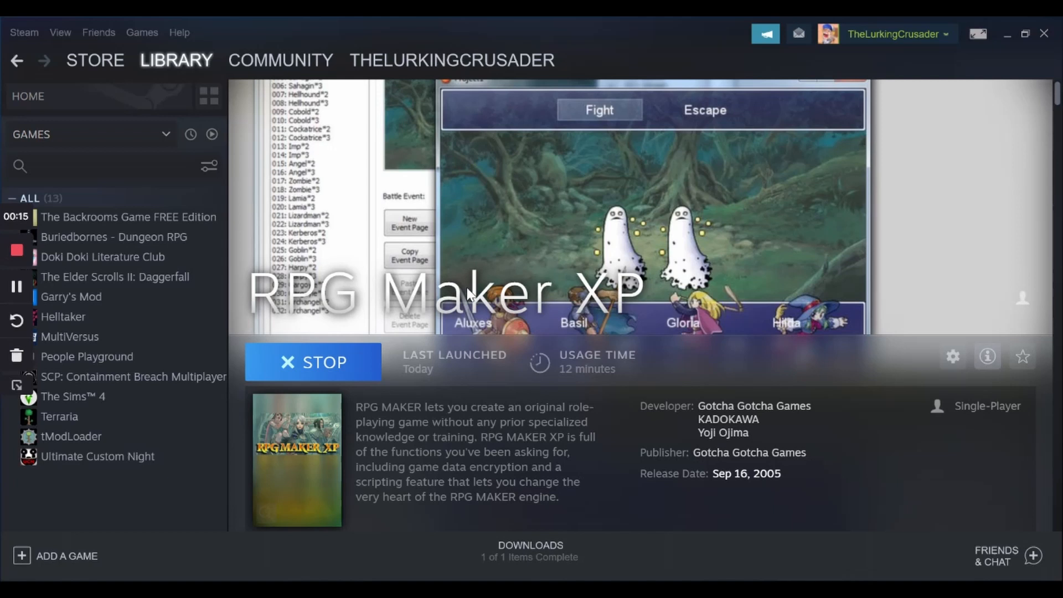
click(312, 362)
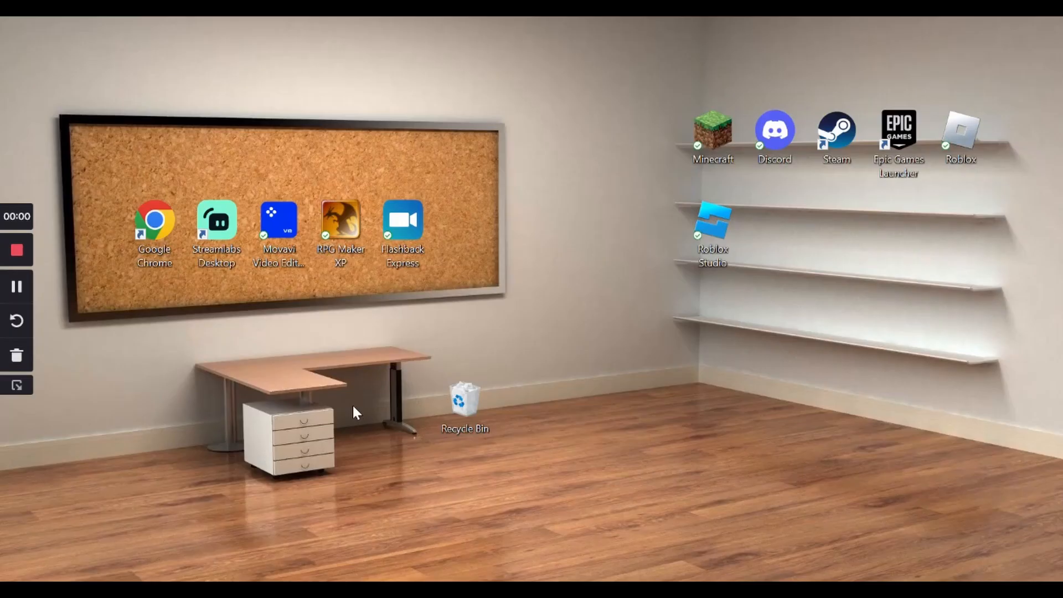
mouse_move(357, 414)
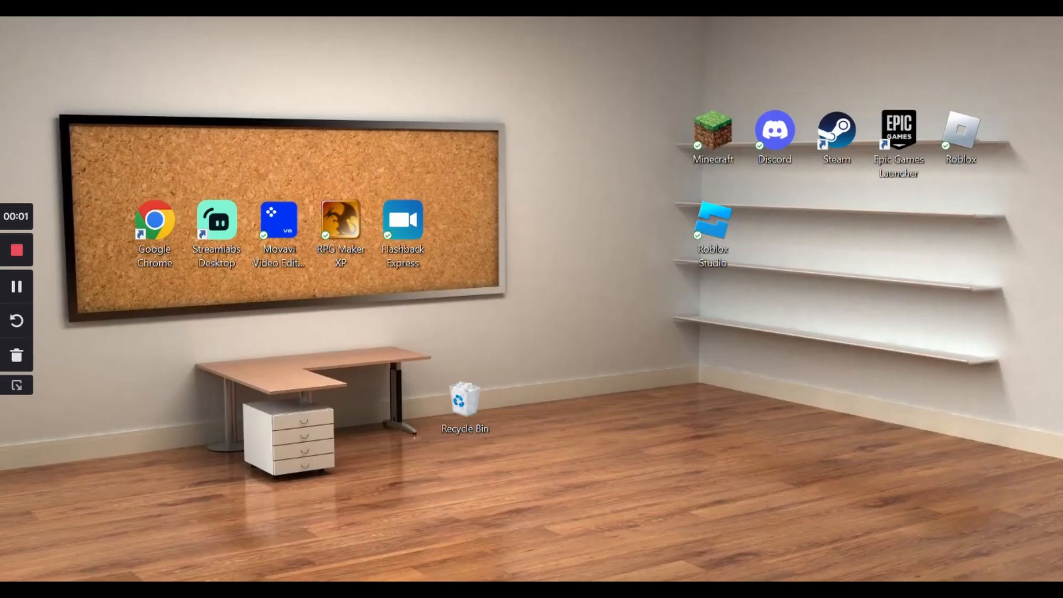
Reopen Steam, relaunch RPG Maker XP, and dismiss the same resolution error.
double_click(836, 127)
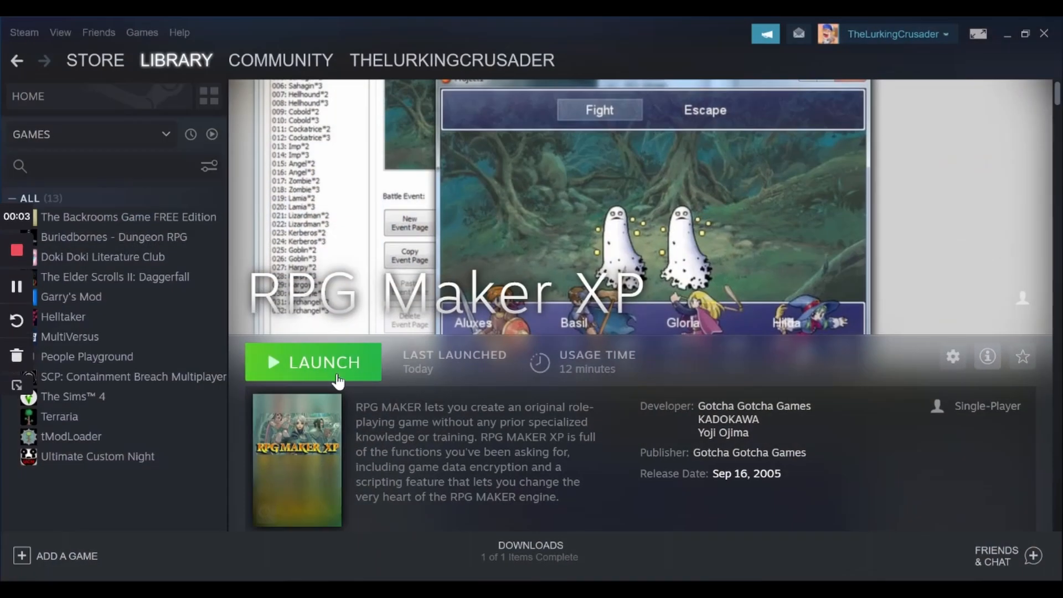
click(312, 362)
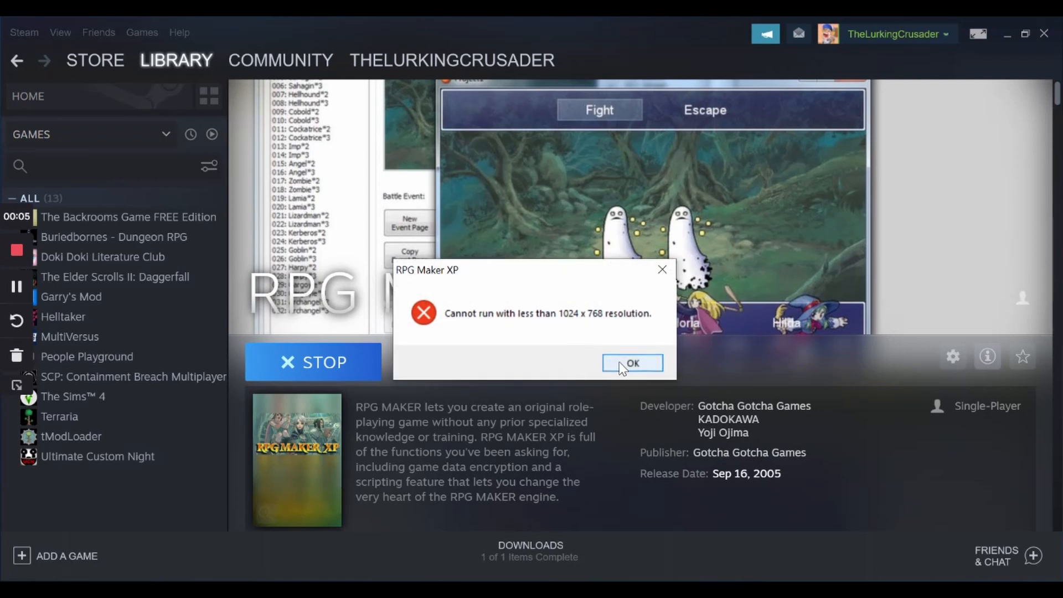
click(631, 363)
text(resol)
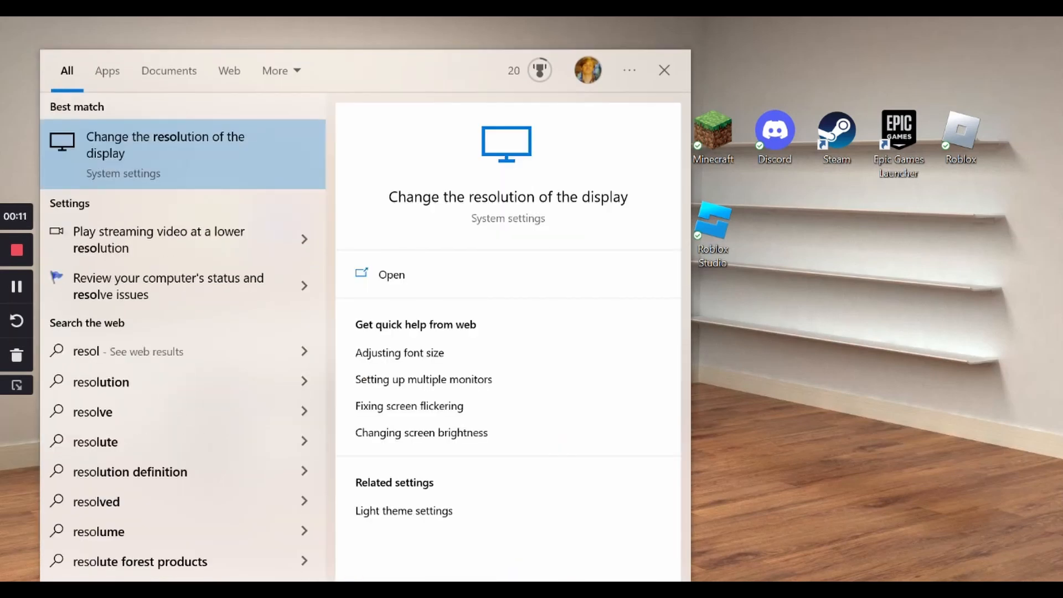
mouse_move(416, 310)
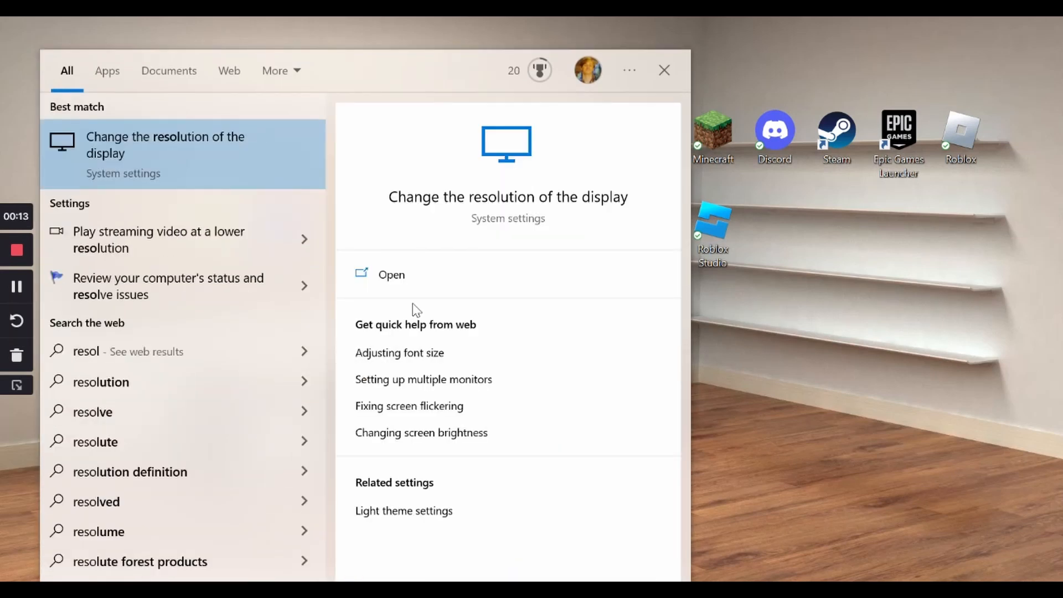
Set Windows display scaling to 125% and minimize Settings.
click(390, 275)
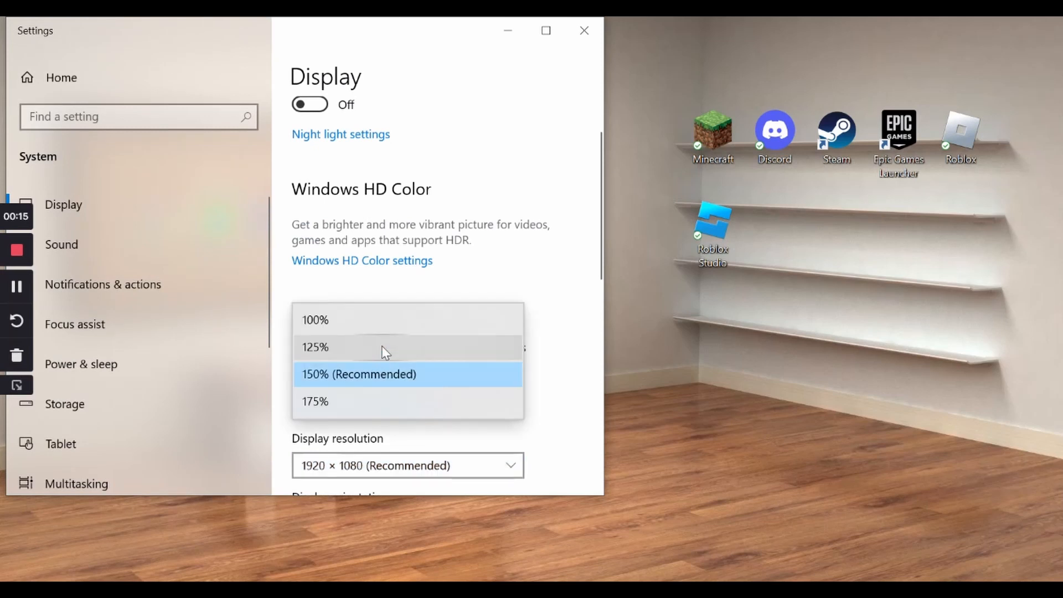
click(314, 346)
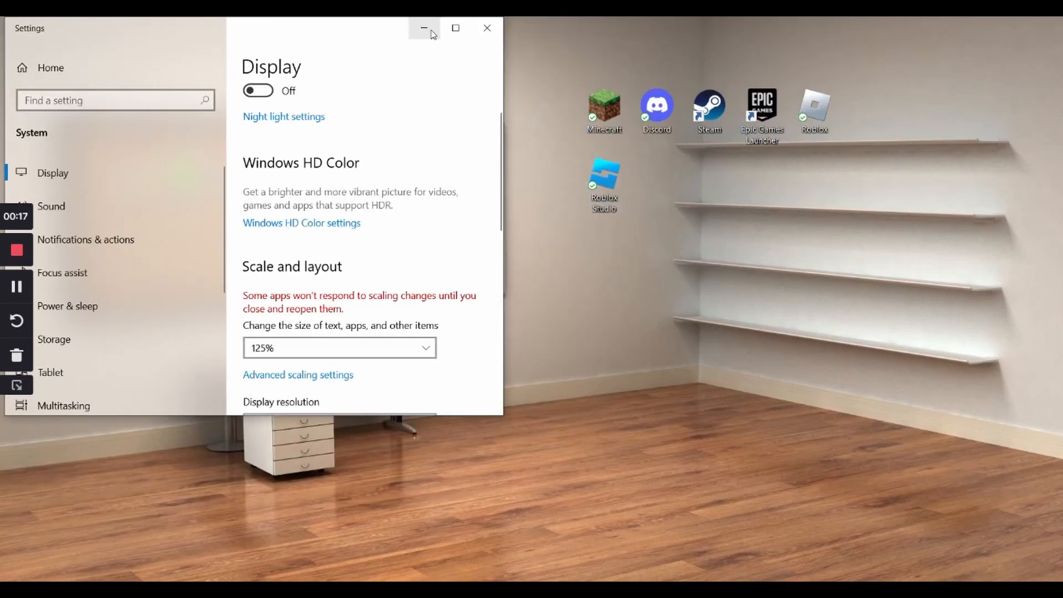
click(423, 28)
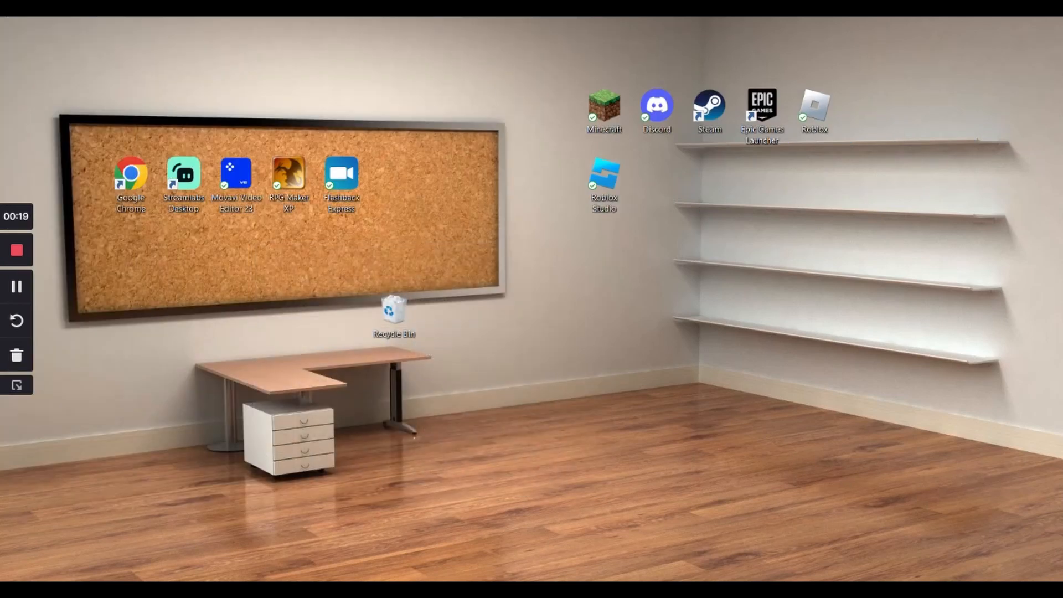
Launch RPG Maker XP from its desktop shortcut, getting the RPGXP\1024 not-found error.
double_click(709, 109)
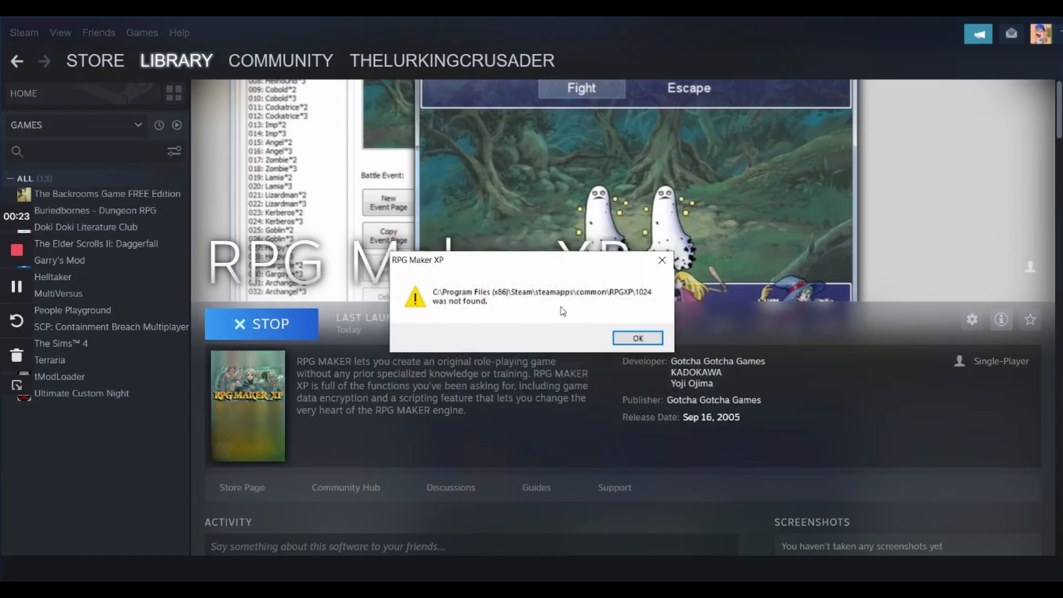
mouse_move(522, 311)
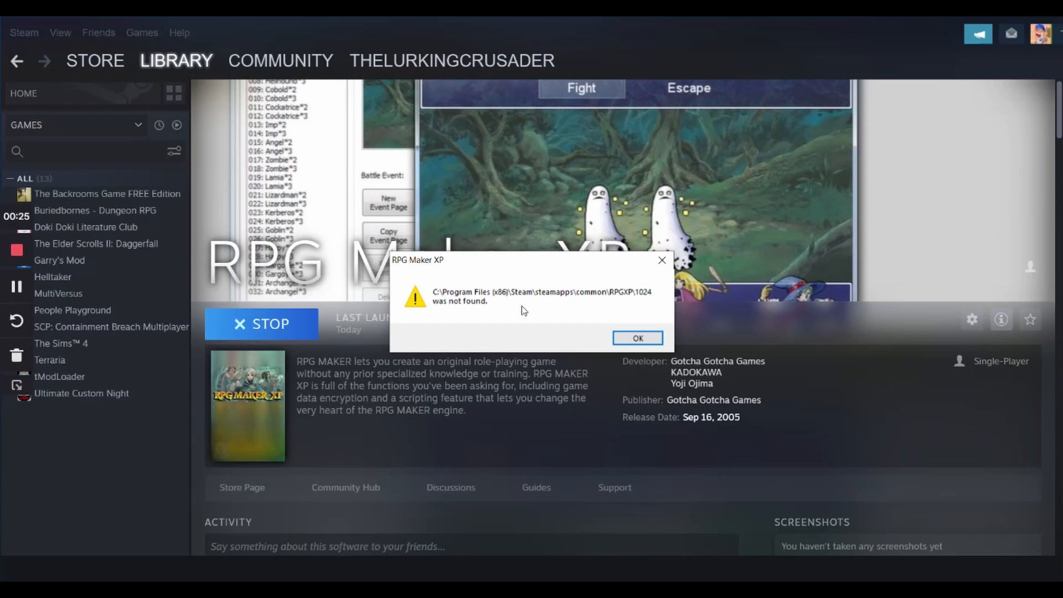
mouse_move(447, 463)
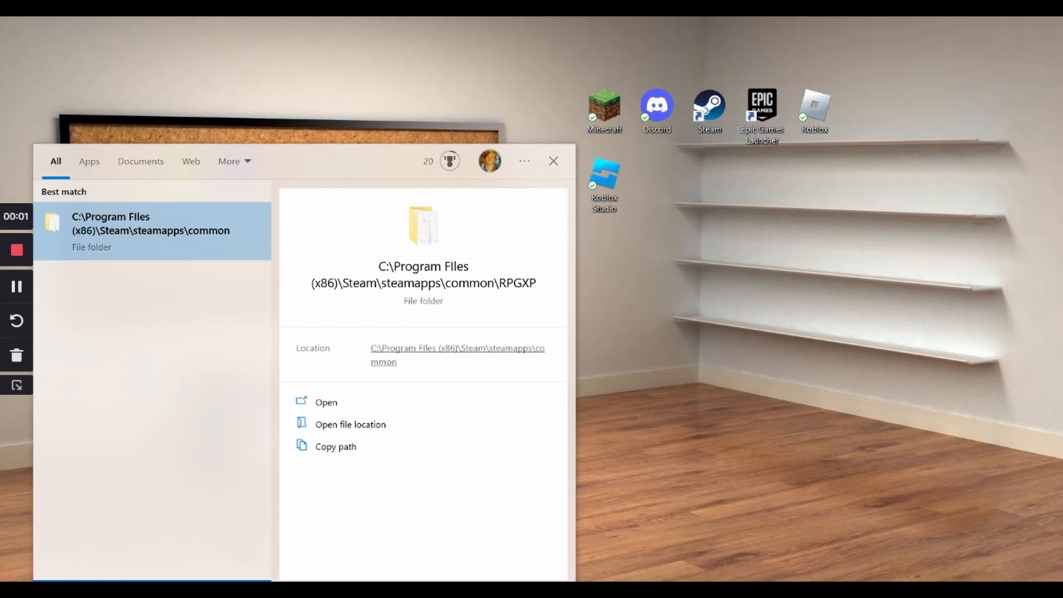
Open the RPGXP install folder and choose an option for RPGXP - Shortcut.
click(326, 402)
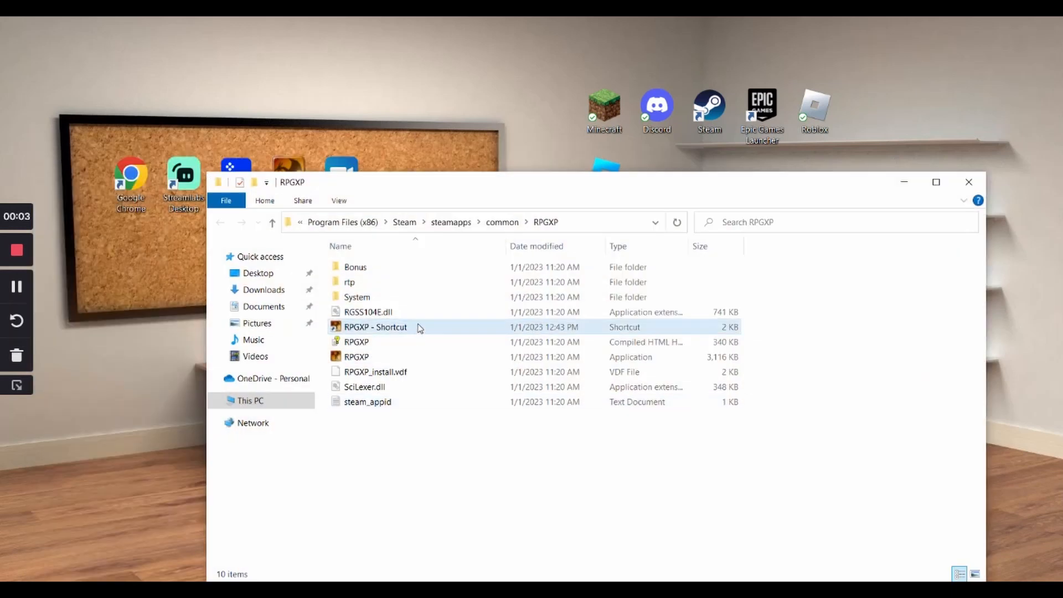
right_click(356, 357)
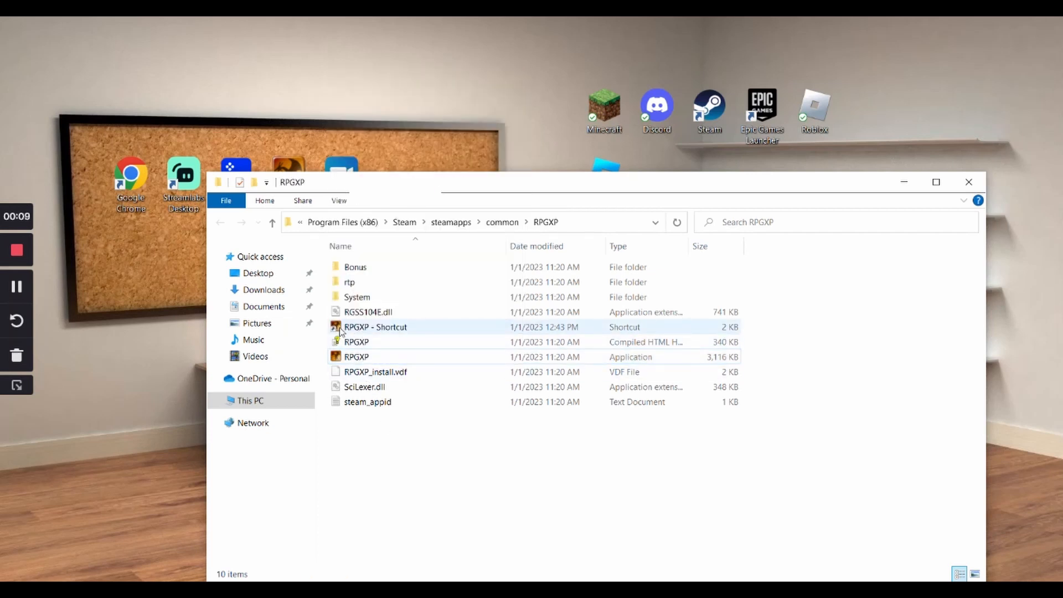
click(375, 327)
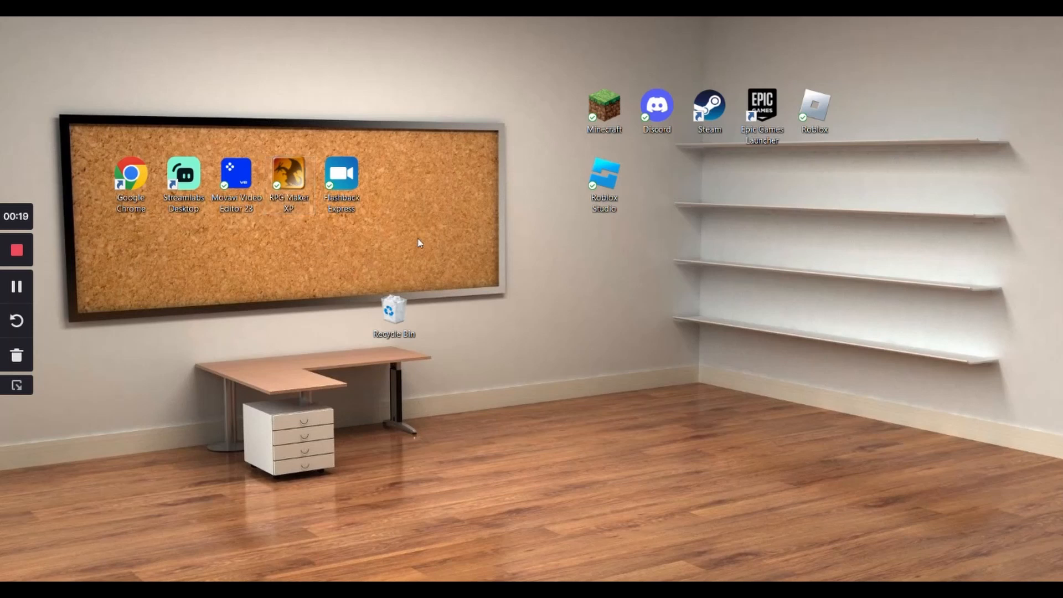
mouse_move(522, 263)
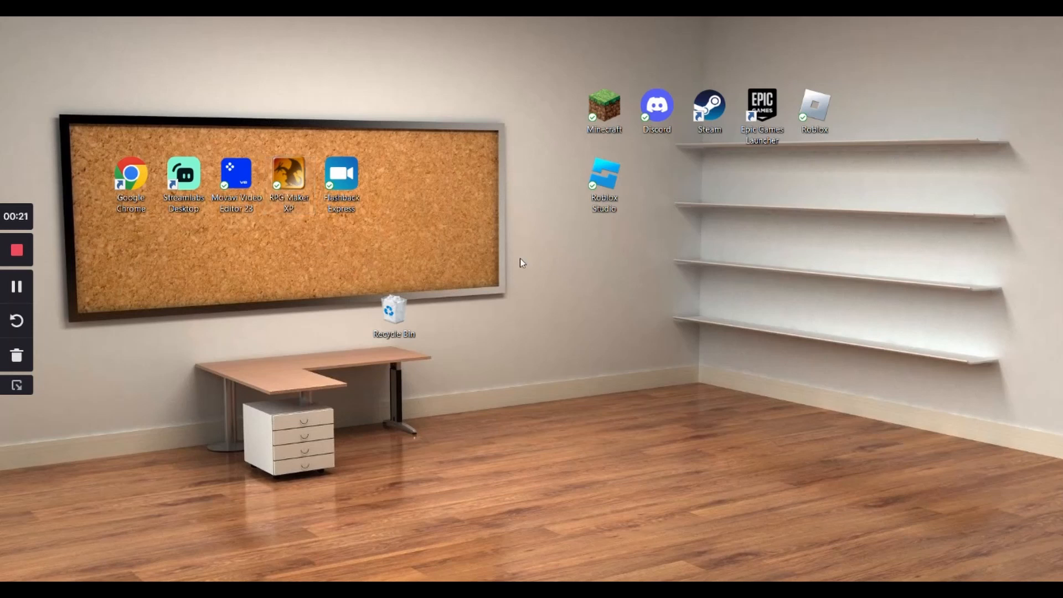